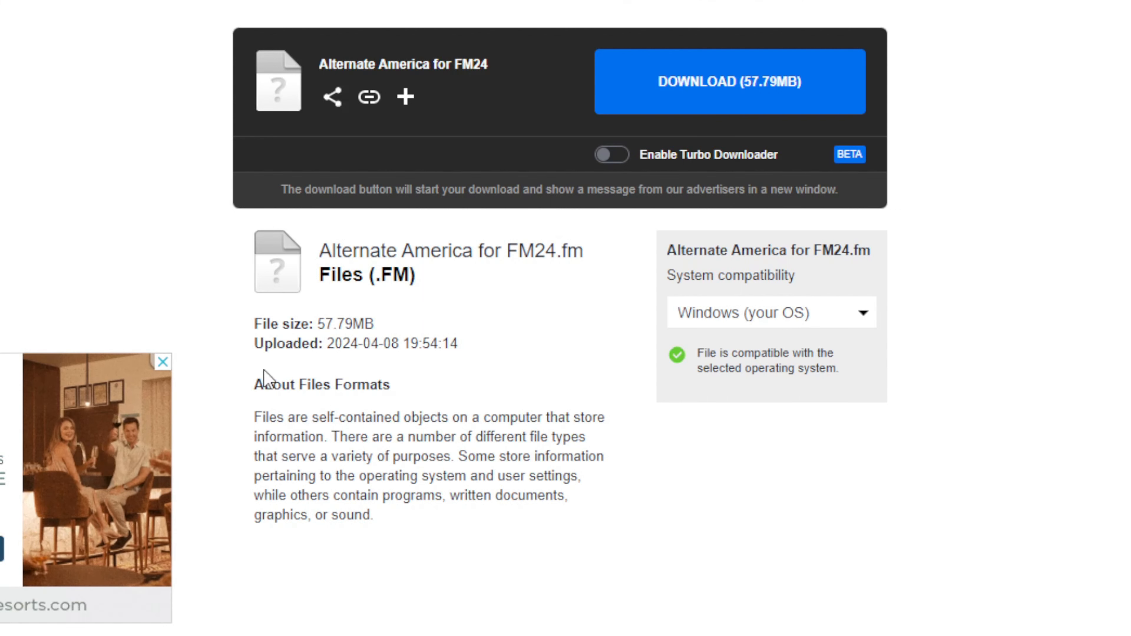
pyautogui.moveTo(436, 348)
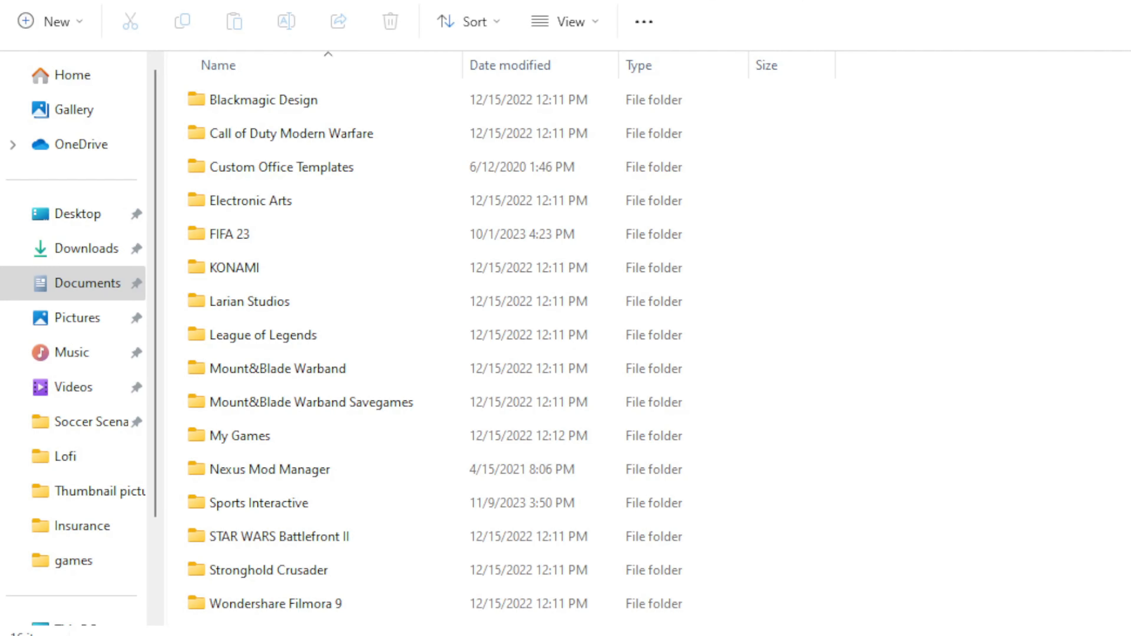
pyautogui.moveTo(1099, 296)
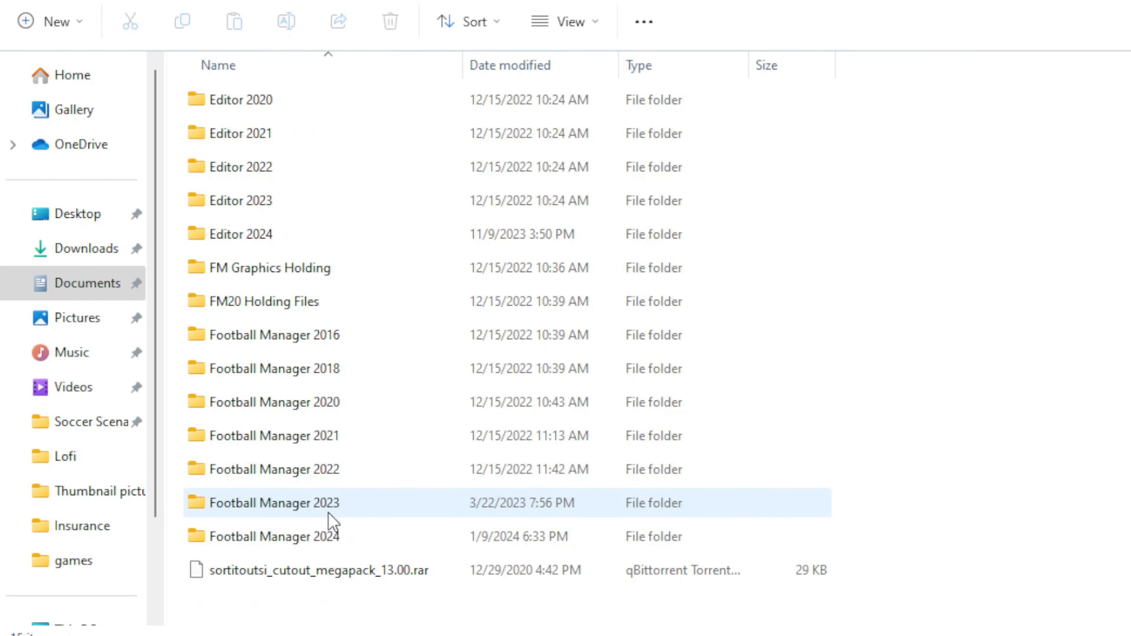
# Enter the Football Manager 2024 folder under Sports Interactive in Documents.
pyautogui.doubleClick(272, 503)
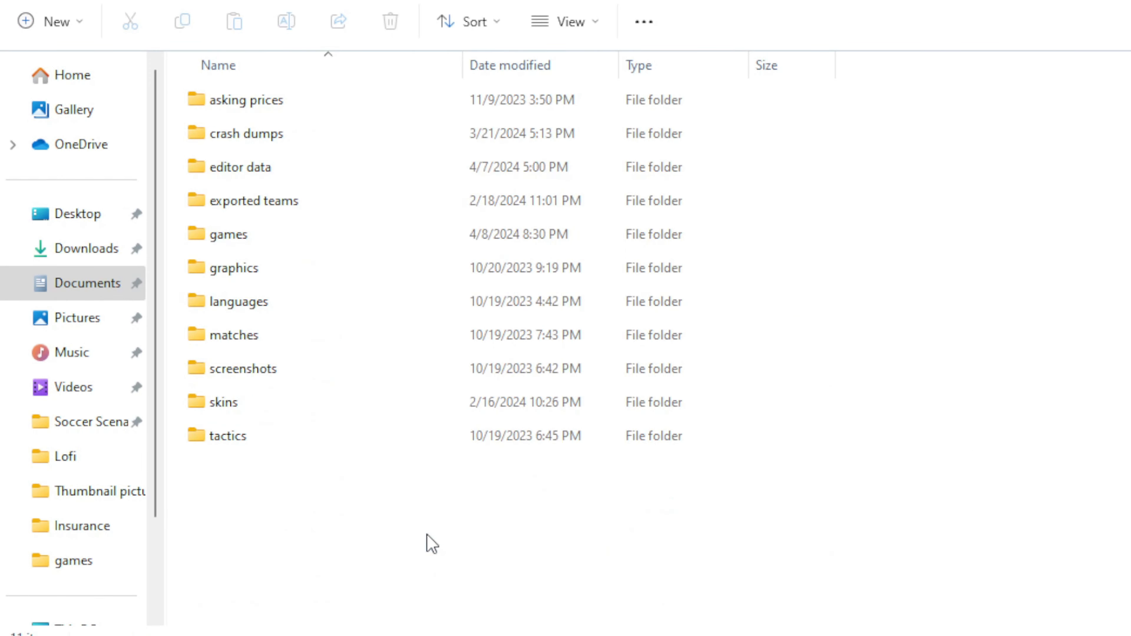
pyautogui.moveTo(248, 231)
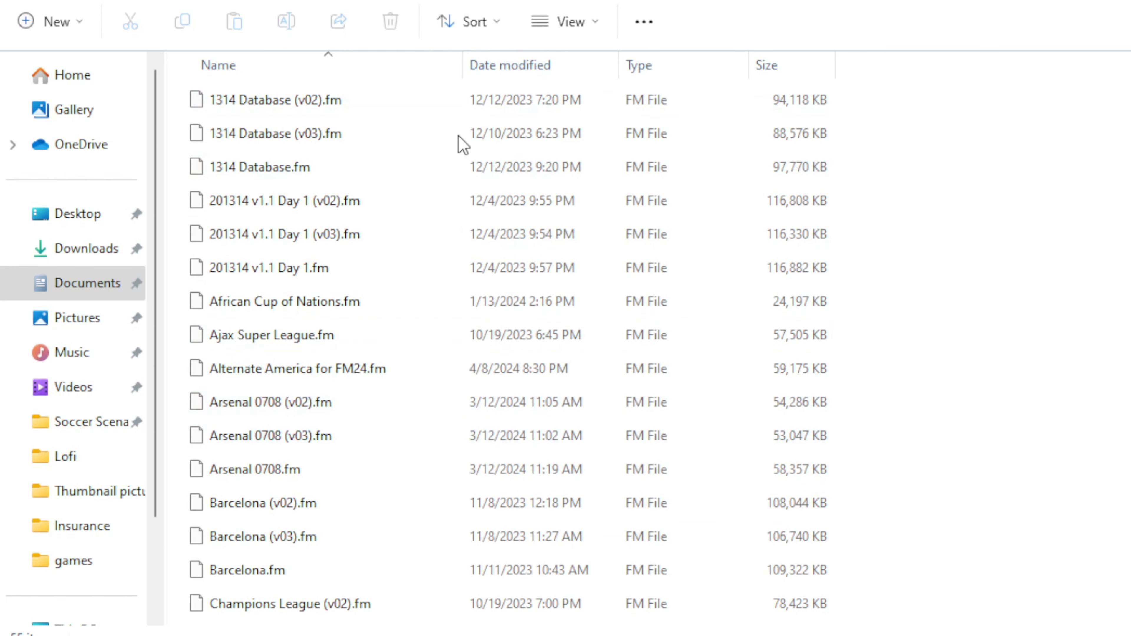
pyautogui.moveTo(383, 257)
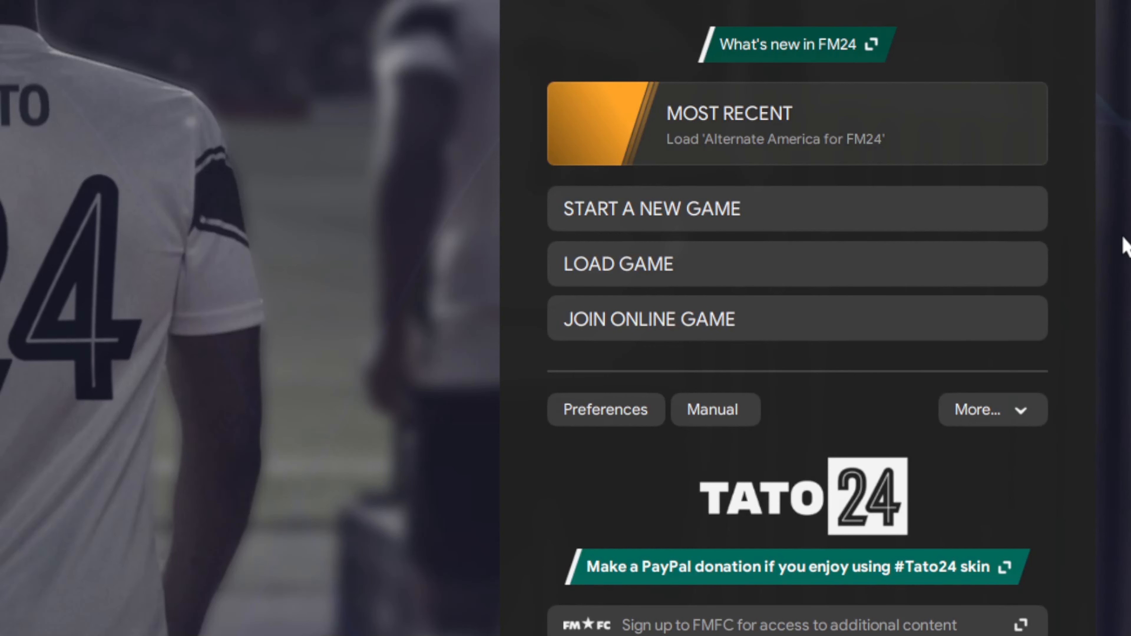
pyautogui.moveTo(674, 273)
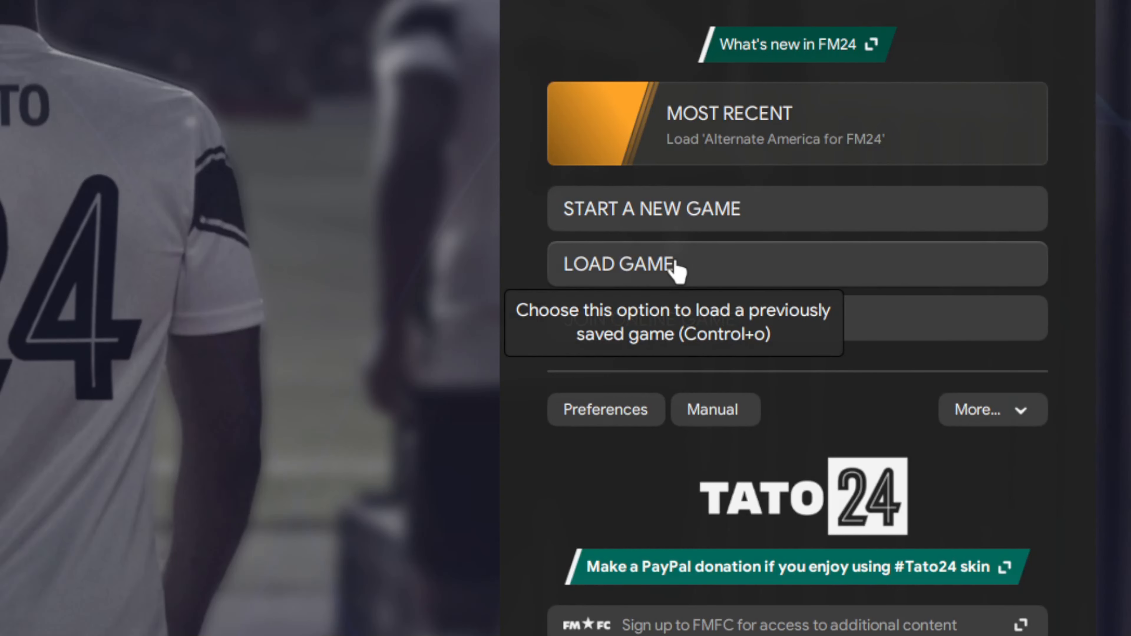
# Select the 'Alternate America for FM24' save from the load-game list.
pyautogui.click(618, 265)
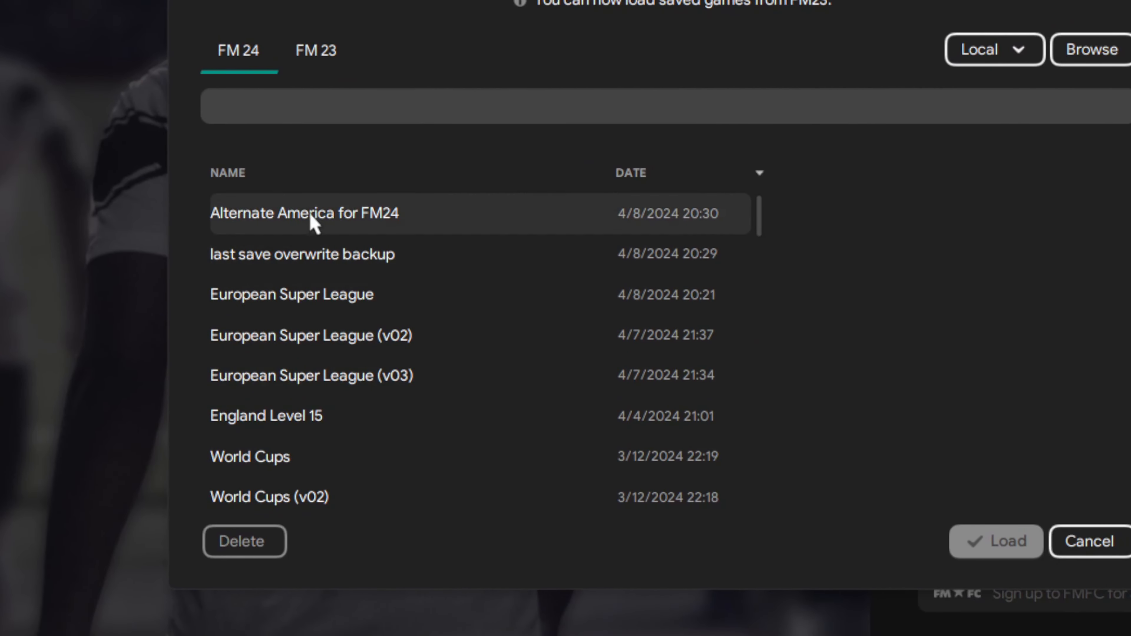
pyautogui.moveTo(429, 214)
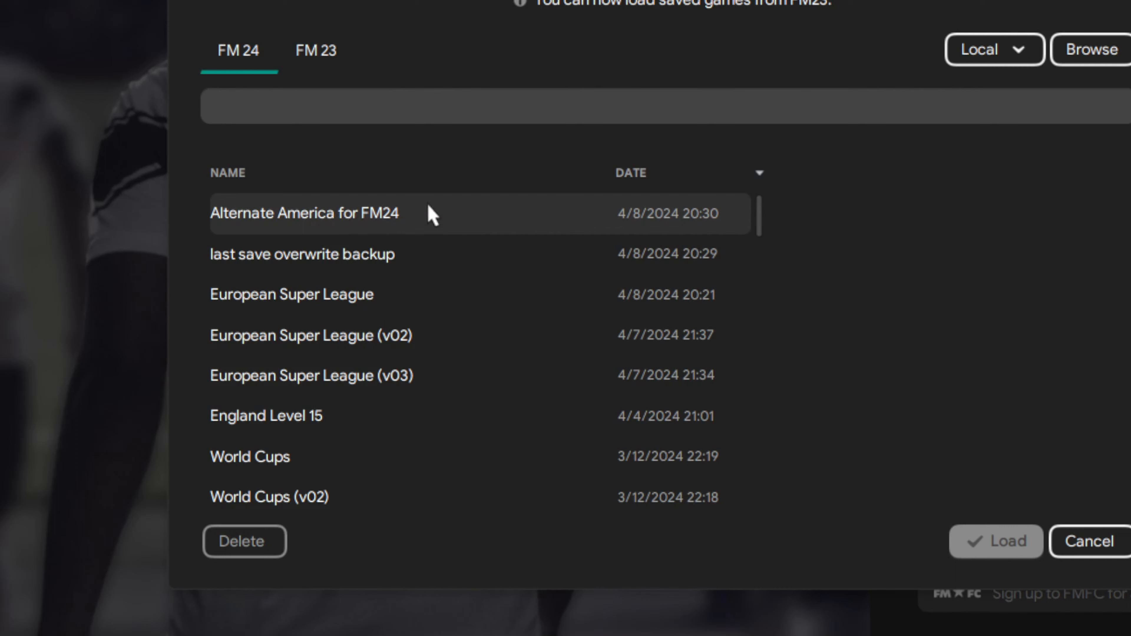
pyautogui.click(304, 213)
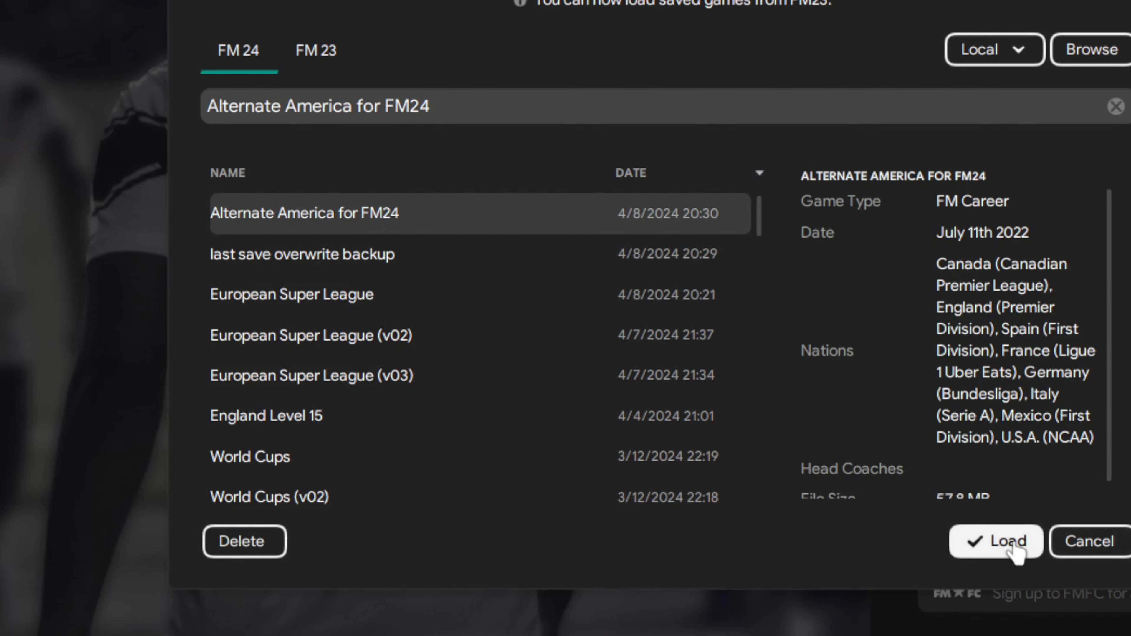
# Load the save and expand the U.S.A. competitions on the Choose Team to Coach screen.
pyautogui.click(1001, 542)
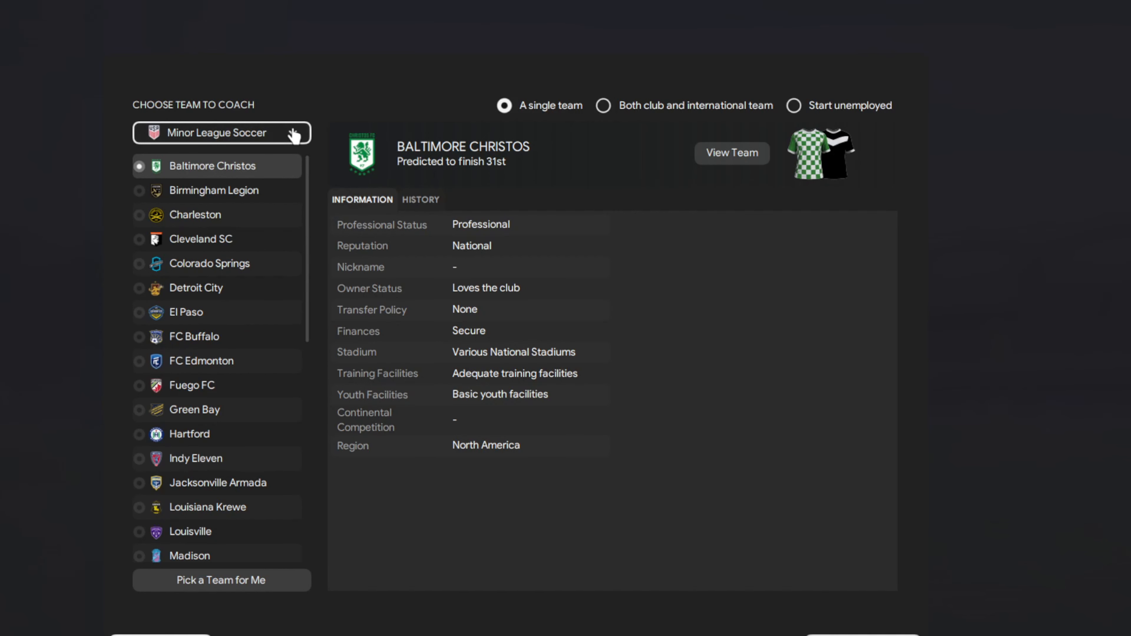
pyautogui.moveTo(222, 429)
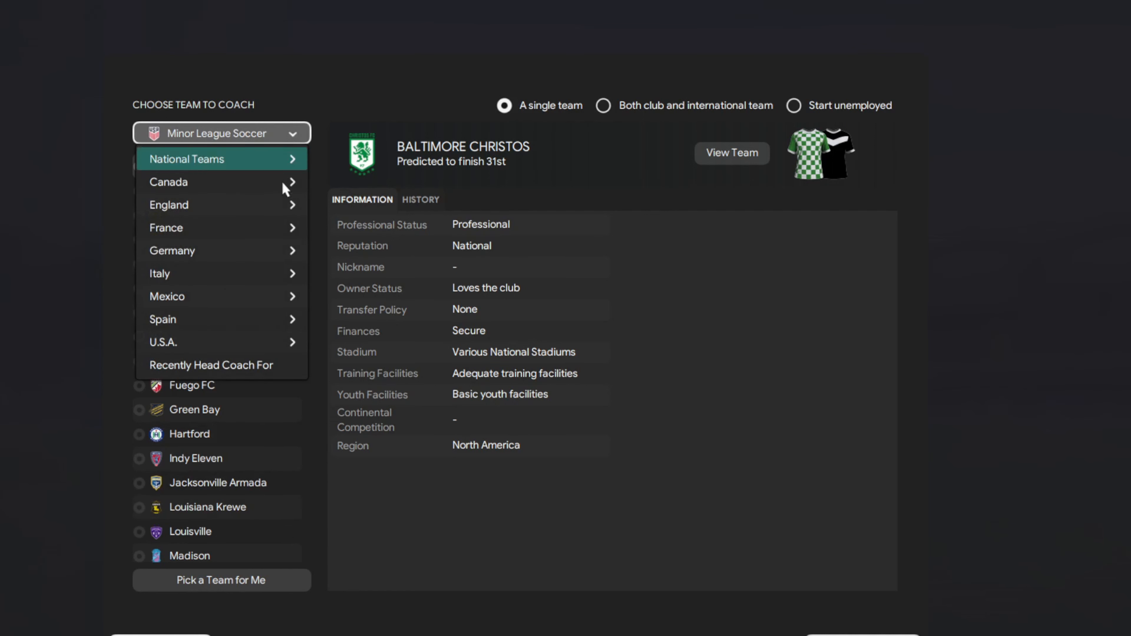
pyautogui.click(162, 342)
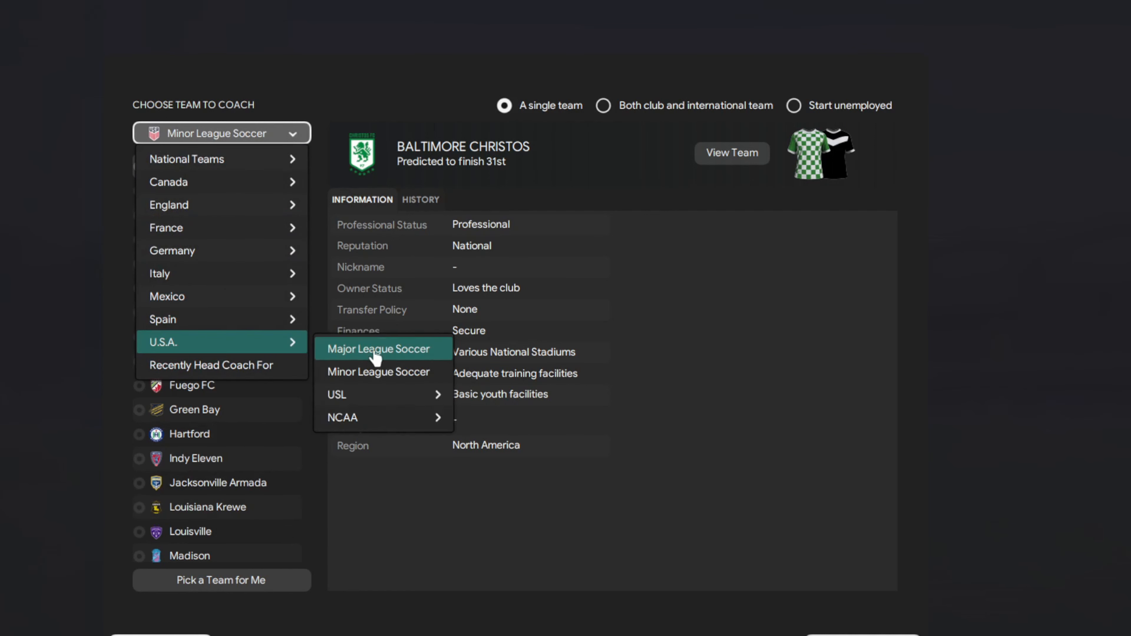
pyautogui.moveTo(361, 424)
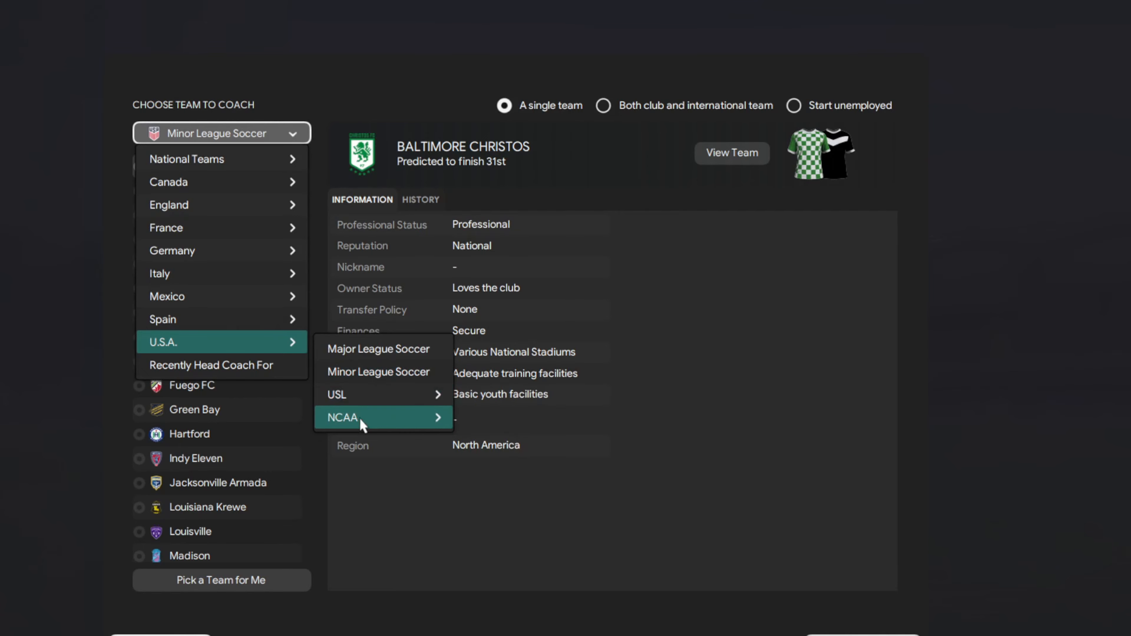